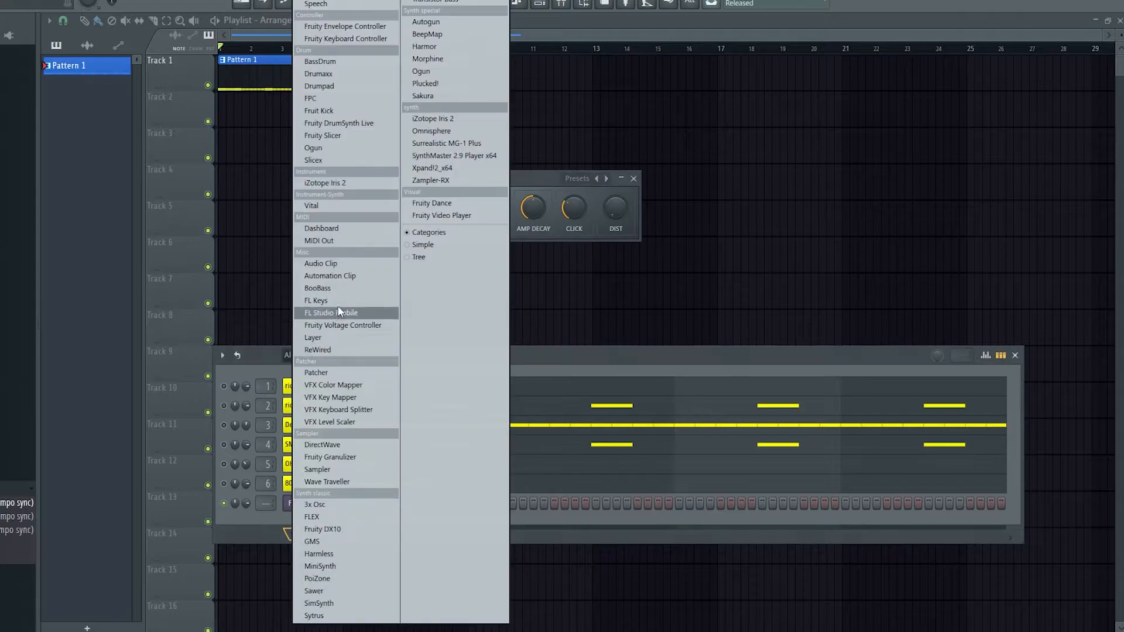
mouse_move(341, 104)
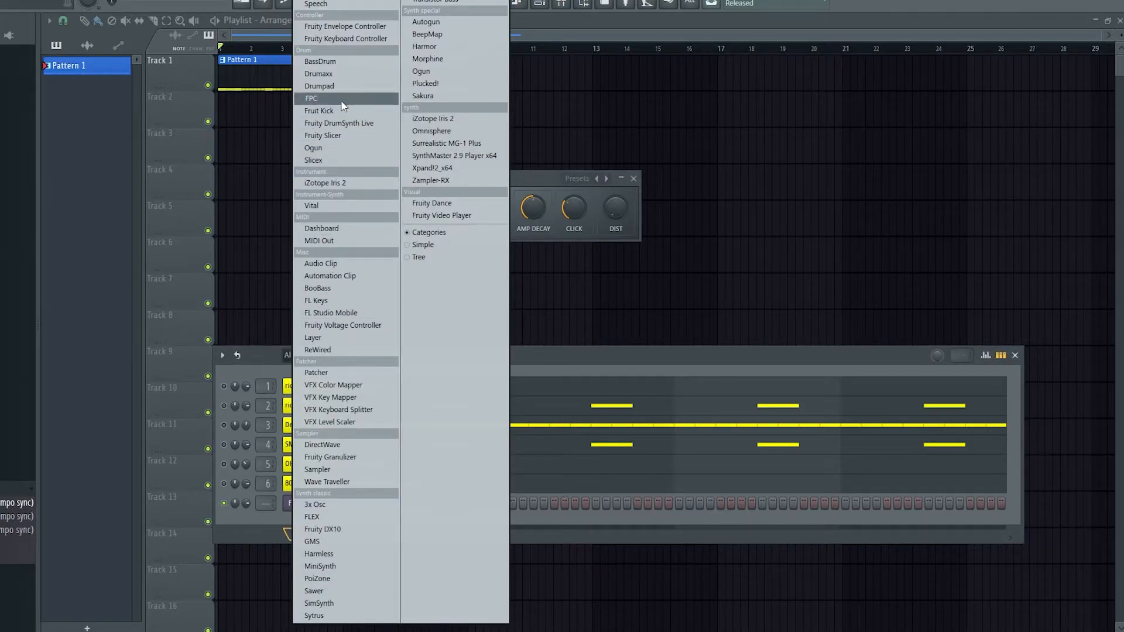
Insert a second Fruit Kick channel (Fruit Kick #2) from the Drum section of the add menu
click(319, 110)
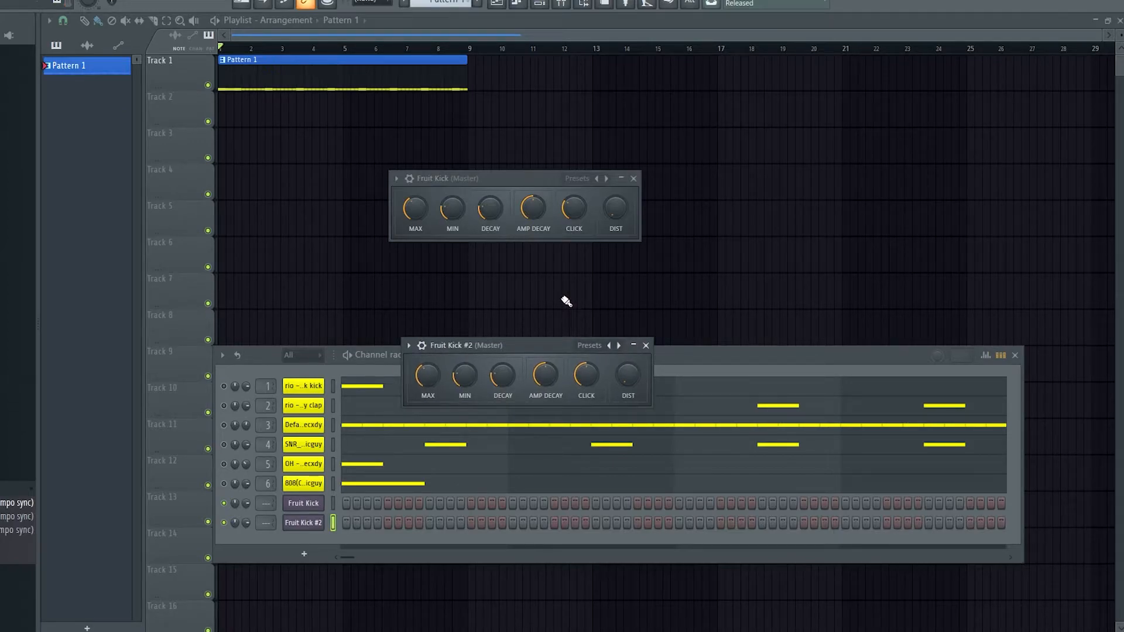
mouse_move(445, 366)
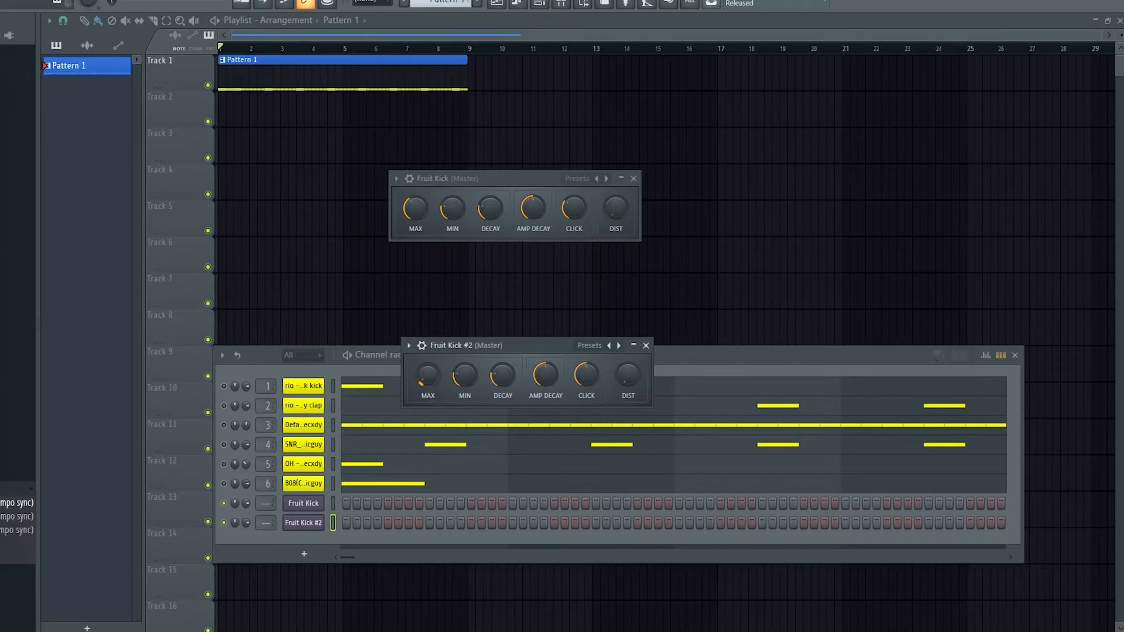
Turn Fruit Kick #2's MAX down, MIN up and adjust its AMP DECAY
drag(464, 375, 463, 362)
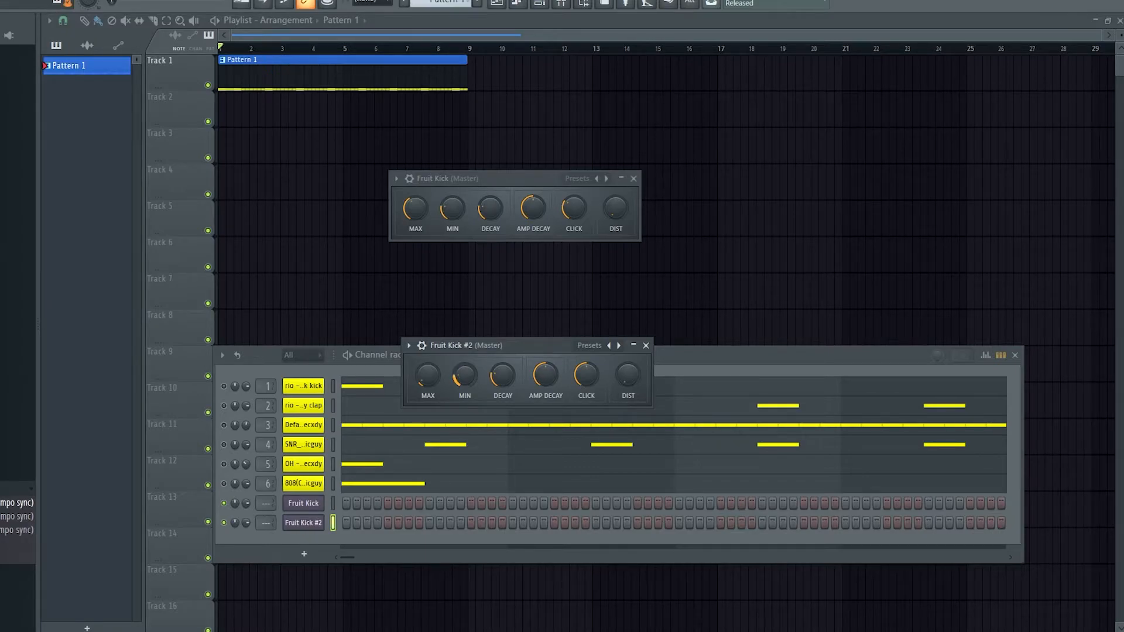
drag(502, 376, 502, 365)
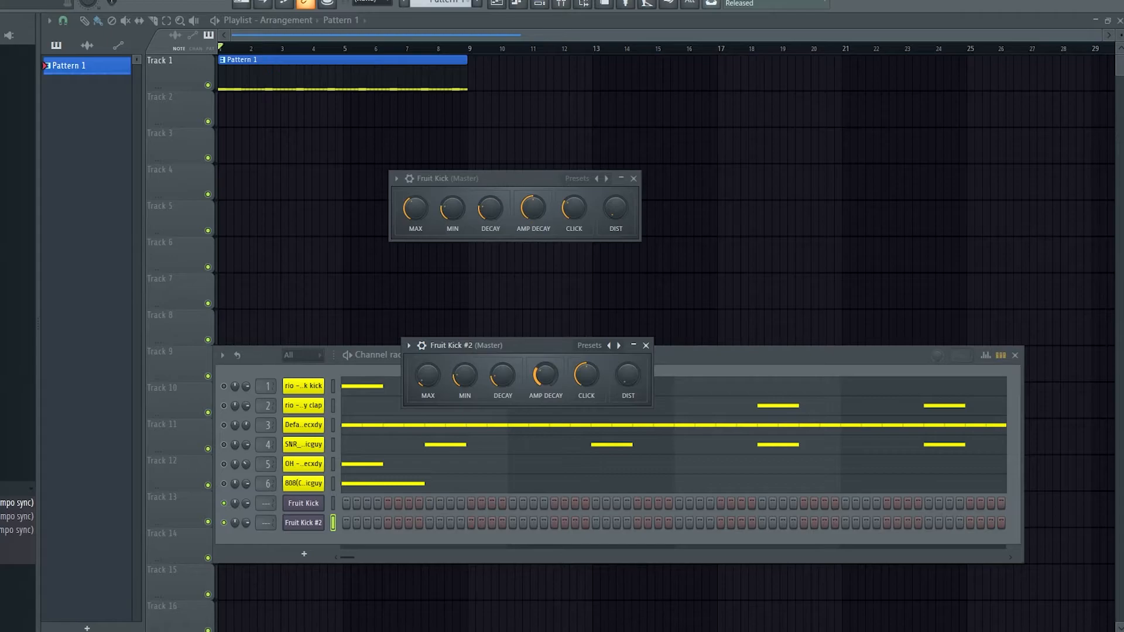
drag(544, 376, 544, 358)
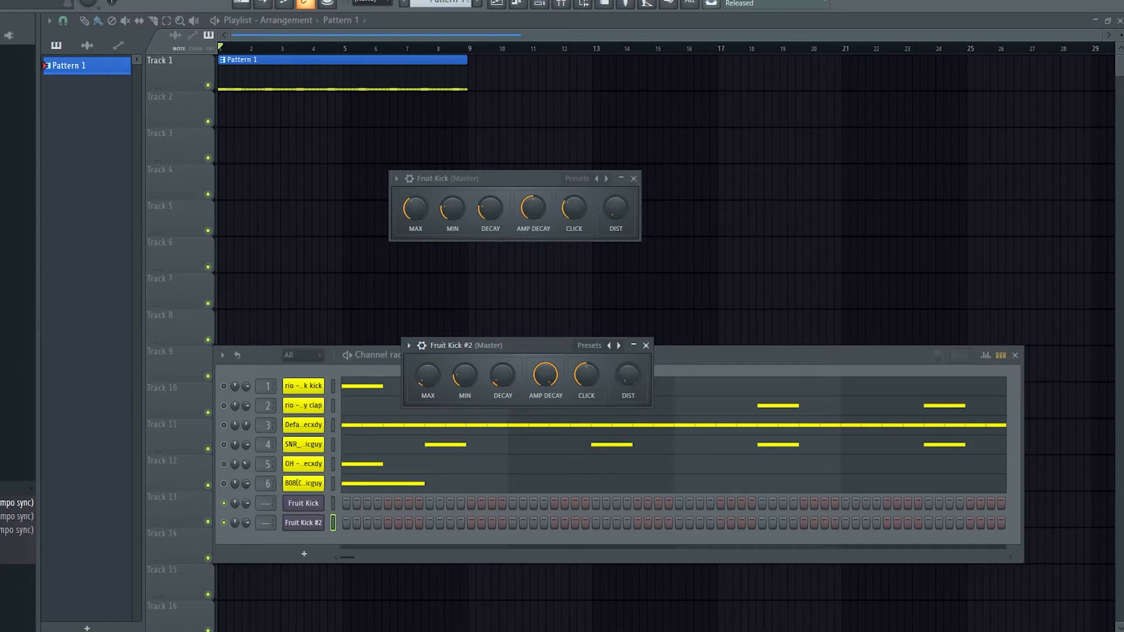
mouse_move(625, 381)
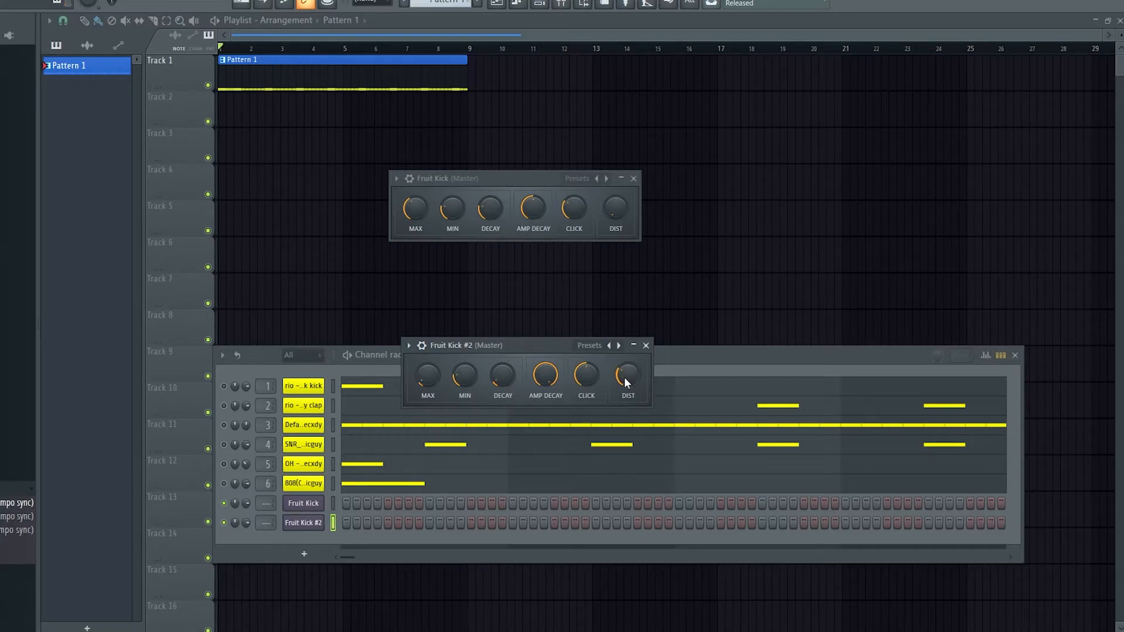
Turn up the DIST knob on Fruit Kick #2 for more distortion
drag(627, 384, 629, 372)
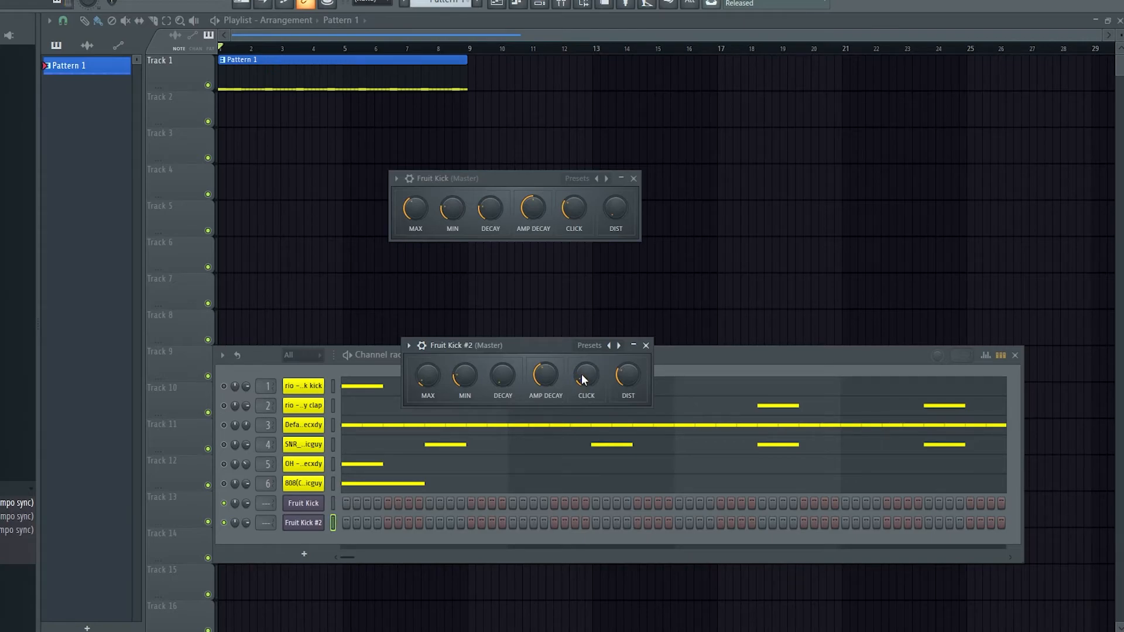
mouse_move(561, 394)
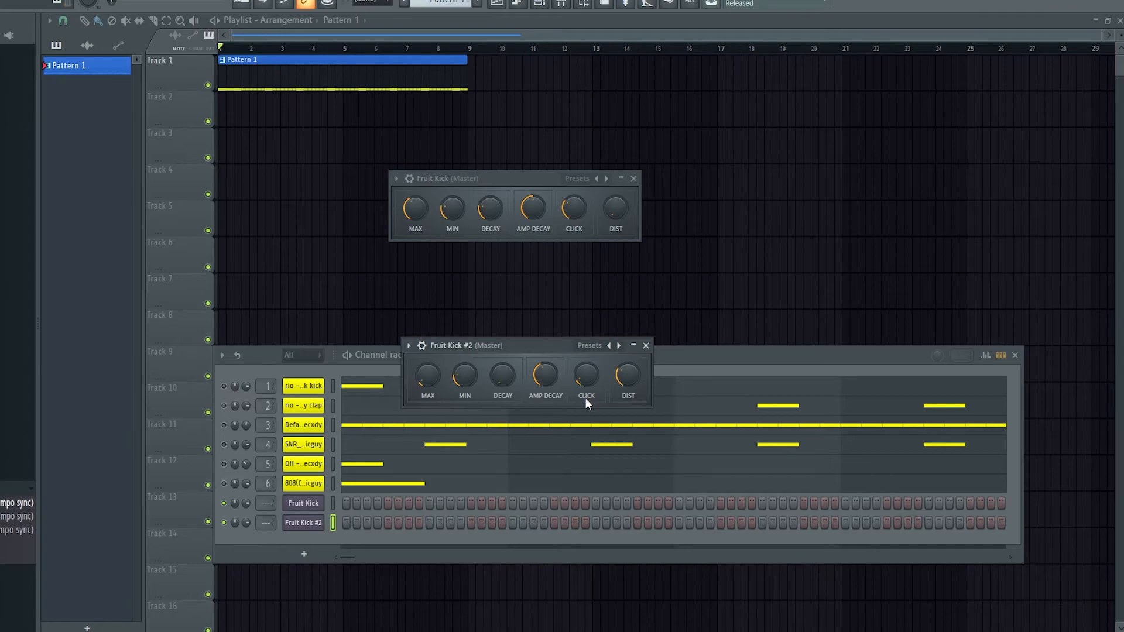
mouse_move(327, 369)
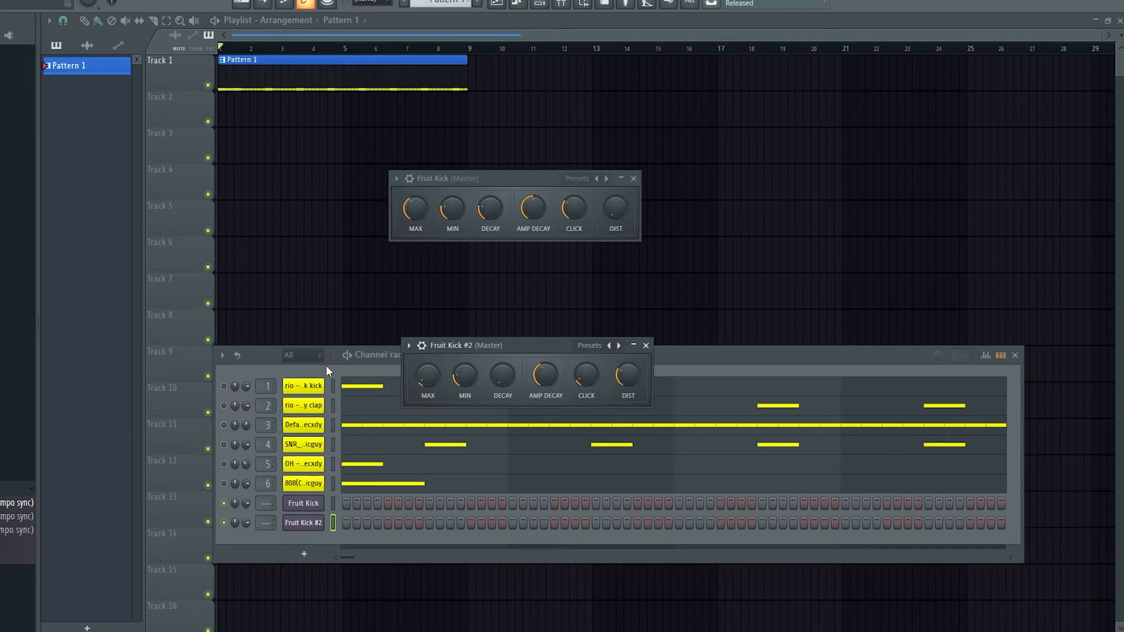
mouse_move(597, 366)
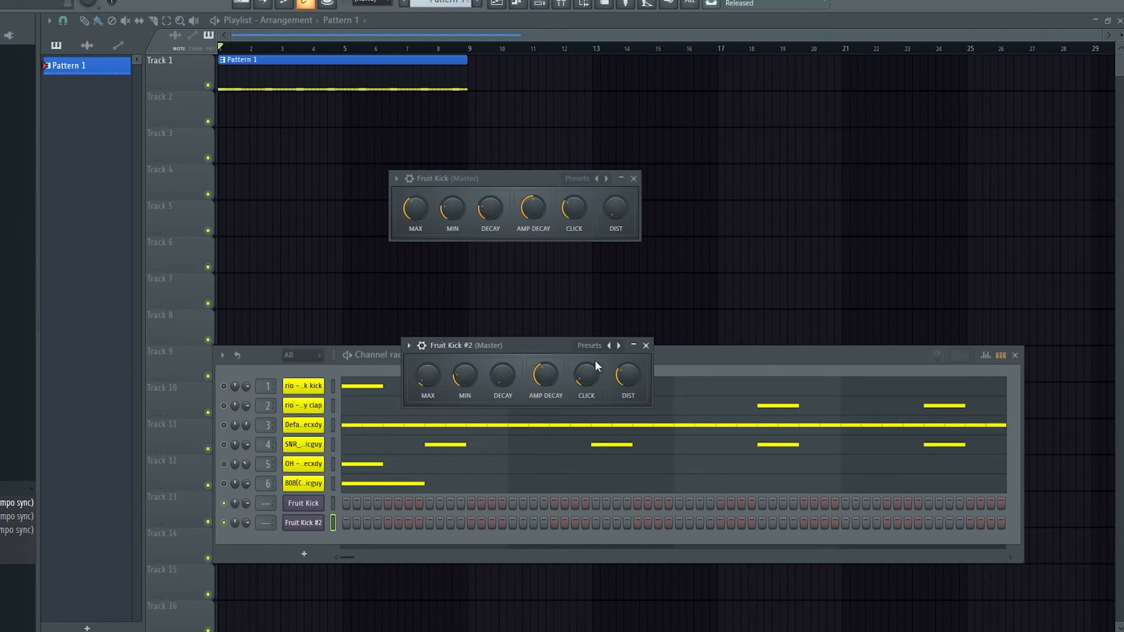
Audition the SciFi, Punchy and Classic presets on Fruit Kick #2, ending on High
click(589, 346)
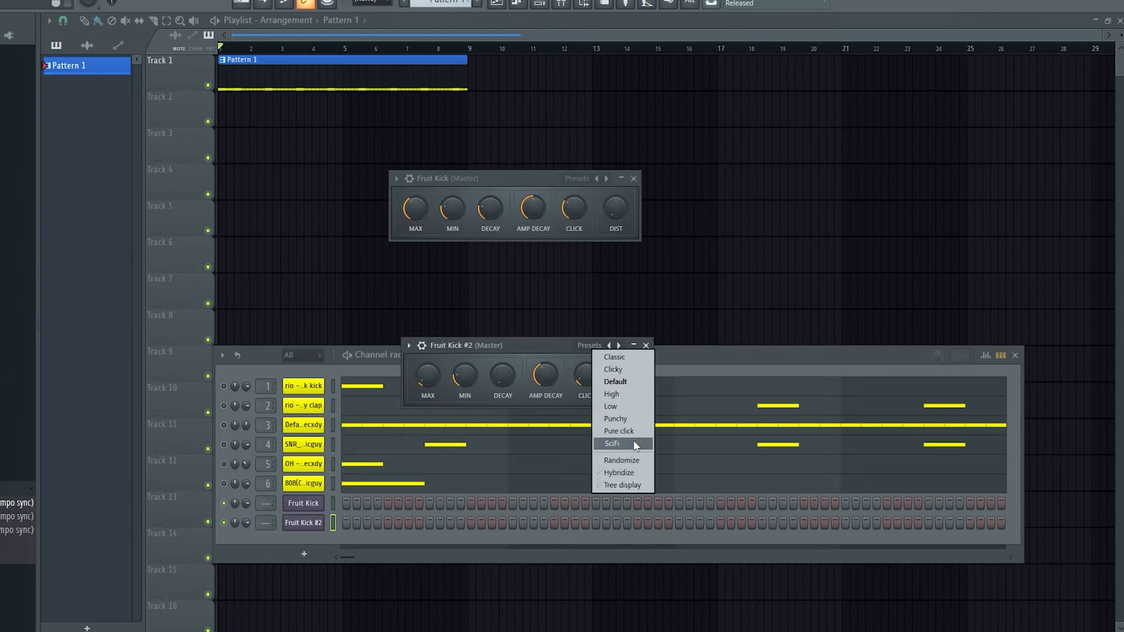
click(611, 442)
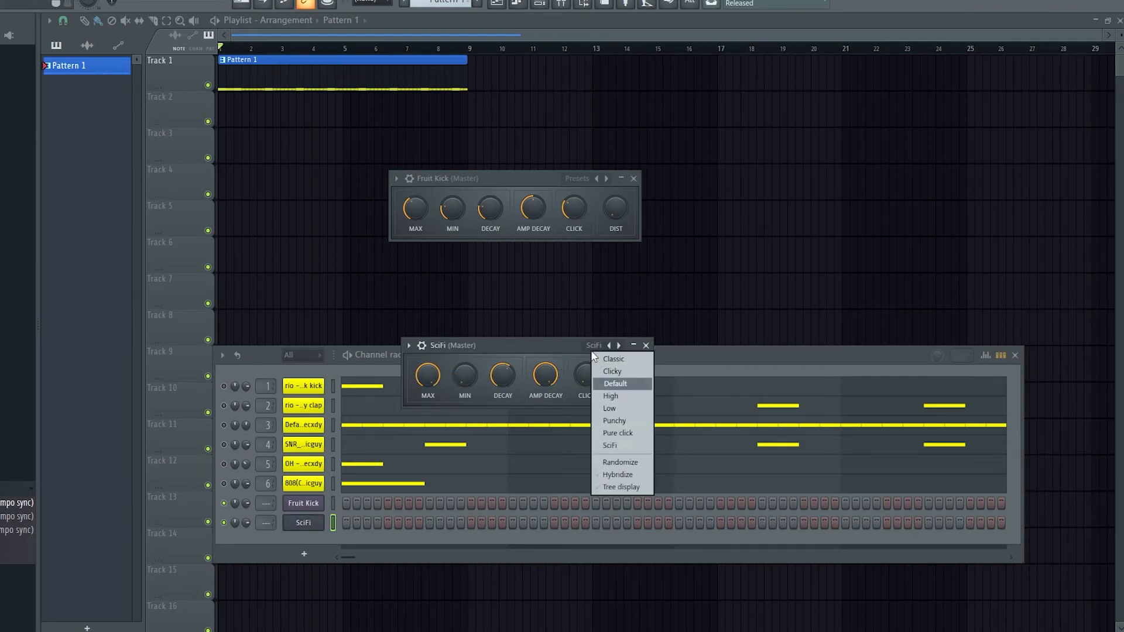
click(615, 420)
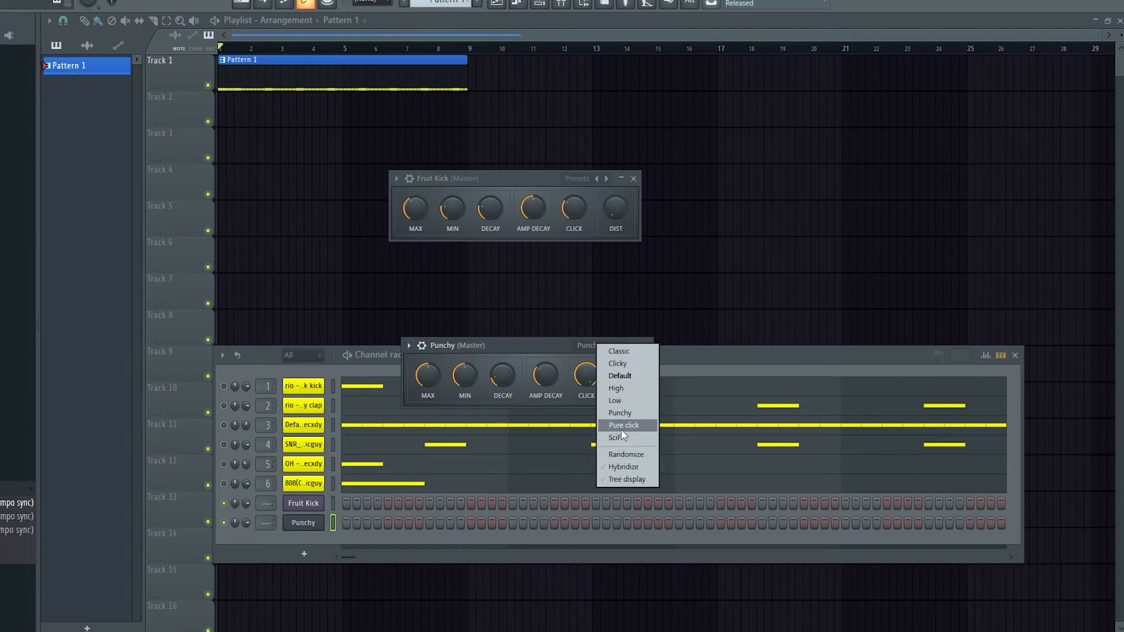
click(616, 363)
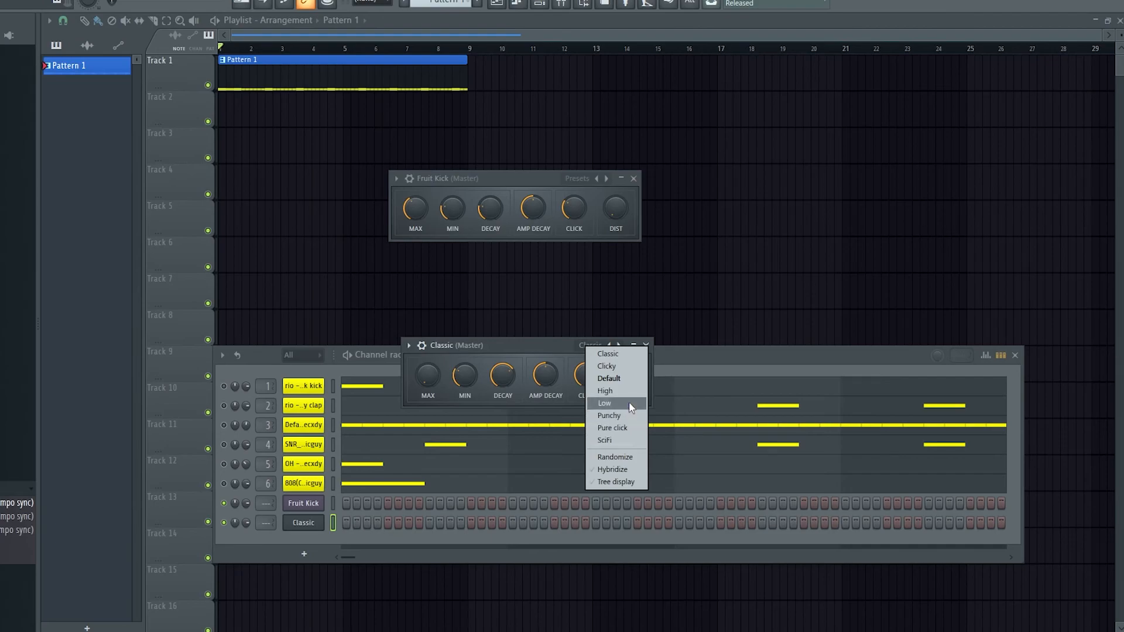
click(604, 391)
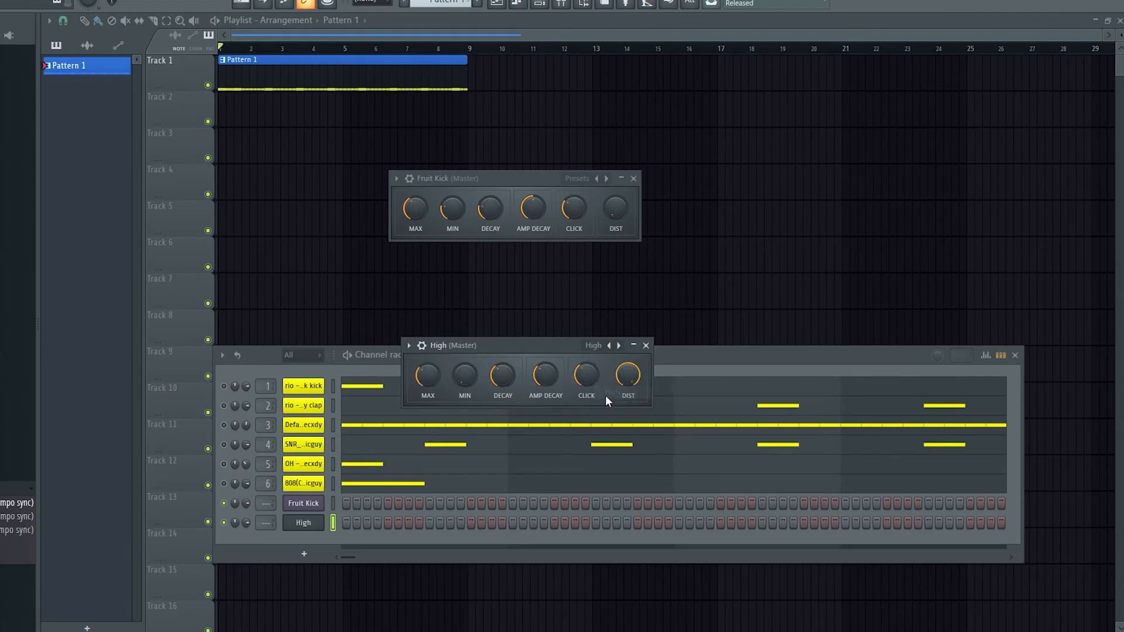